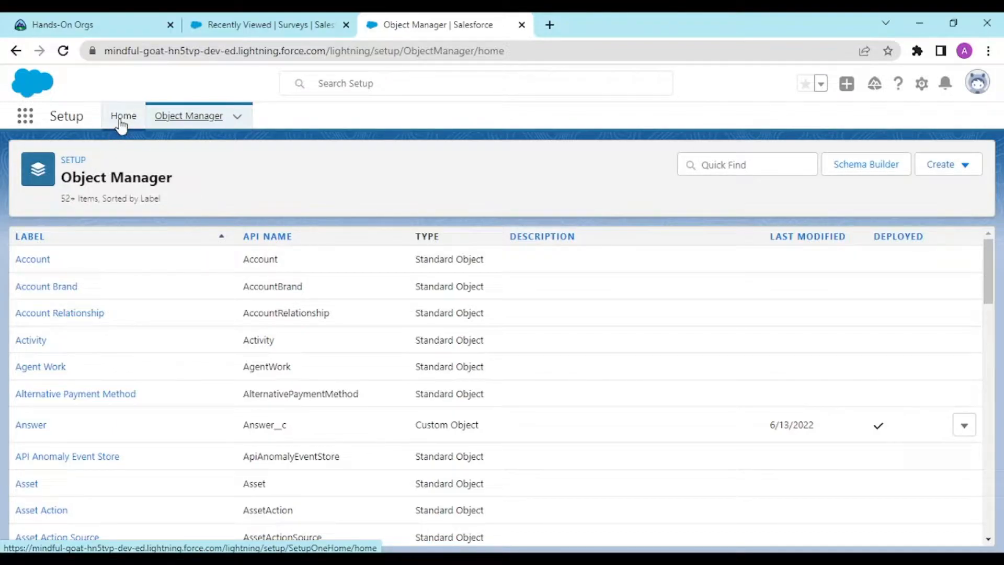
pyautogui.moveTo(123, 116)
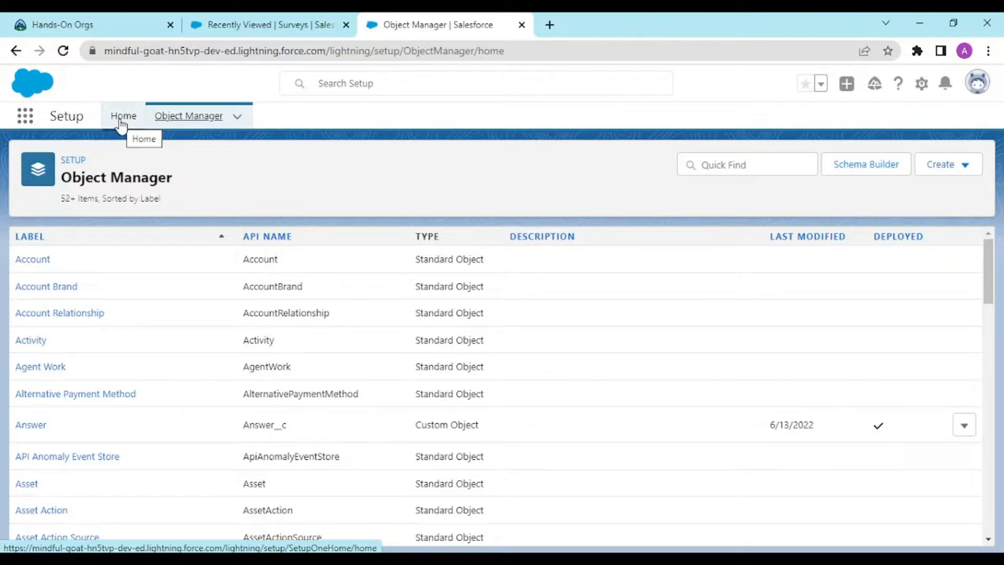
# Step: Switch from the Object Manager list to the Setup Home page
pyautogui.click(123, 116)
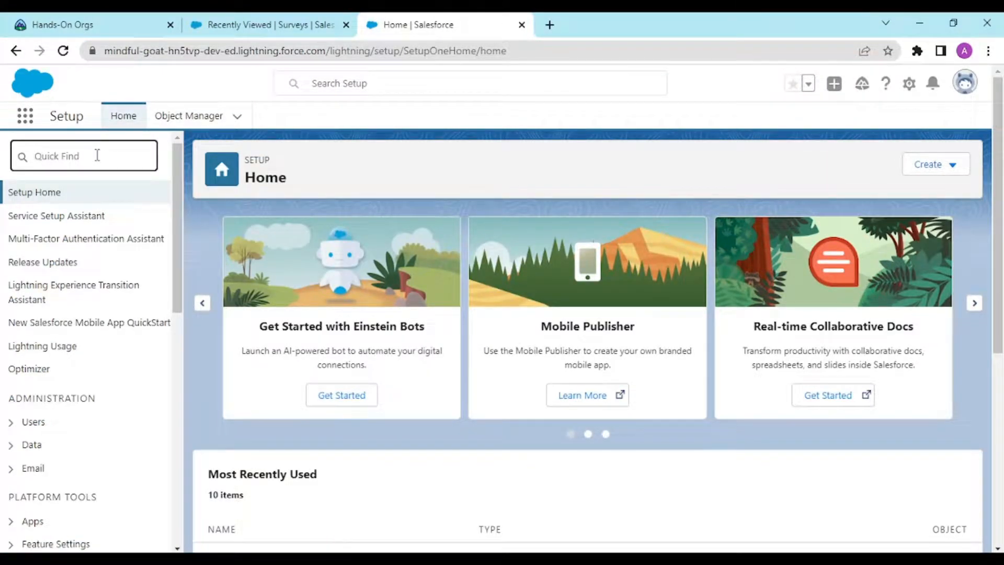
# Step: Search Quick Find for 'app manag' and open App Manager, listing 34 apps
pyautogui.write('a')
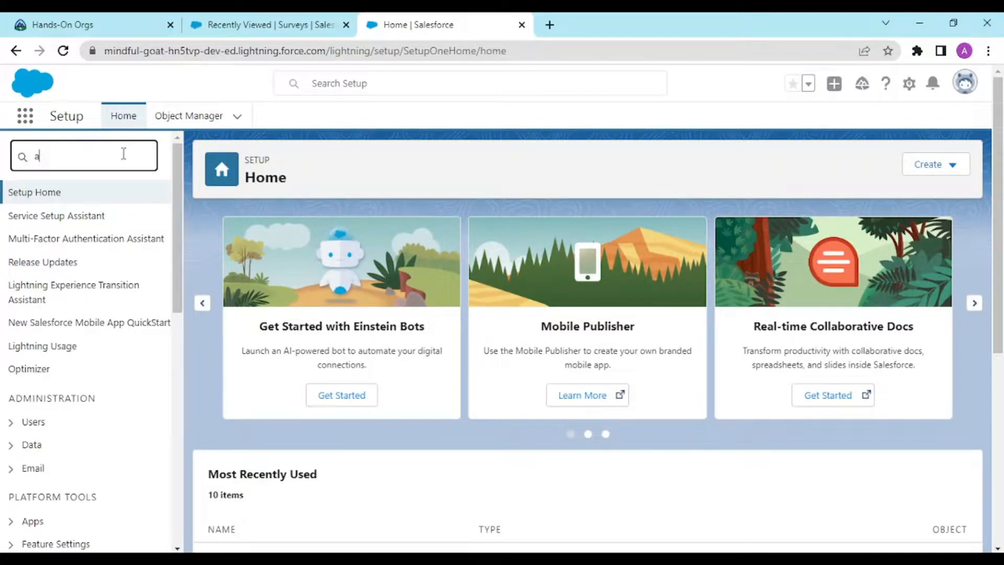
pyautogui.write('pp manag')
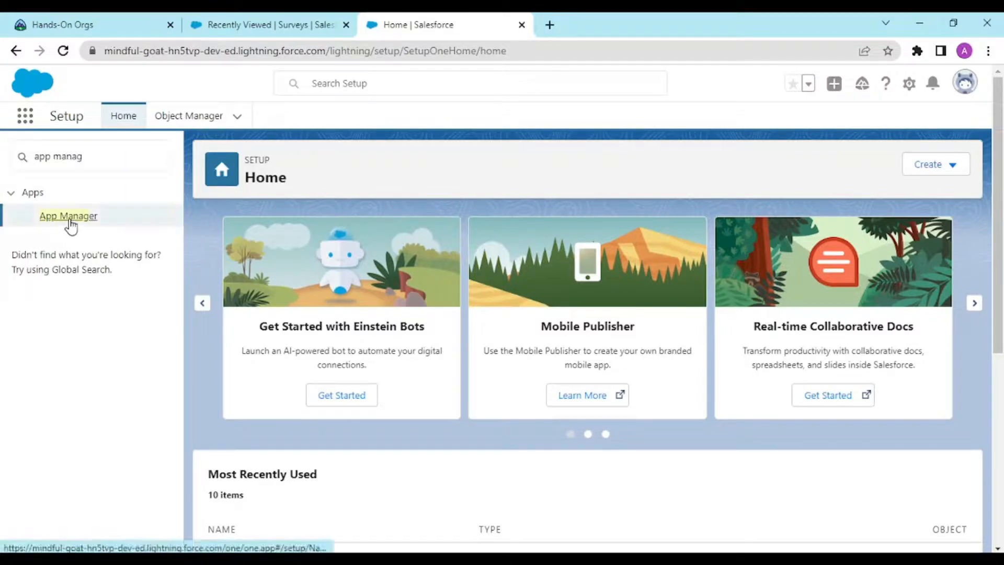
pyautogui.click(67, 215)
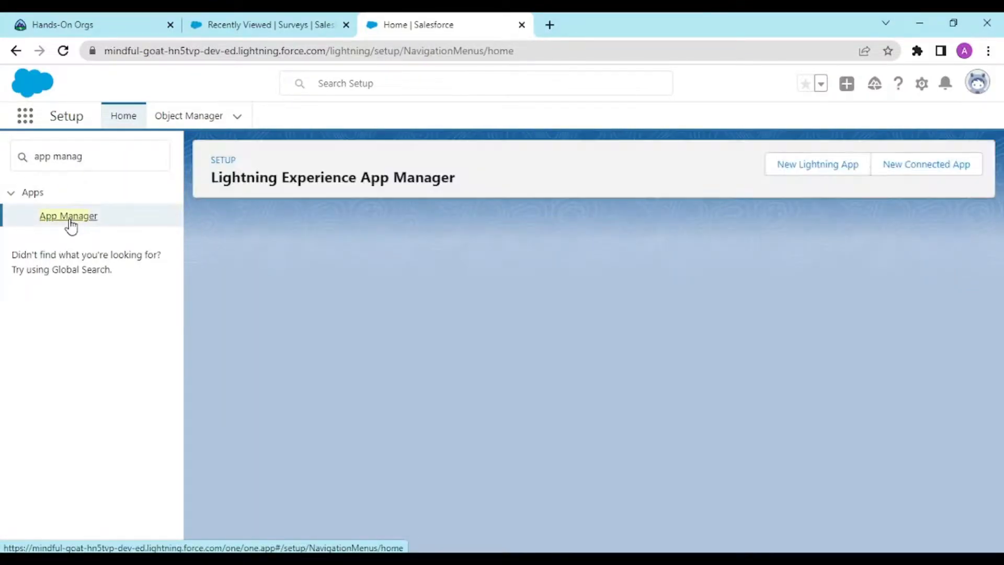
pyautogui.click(68, 216)
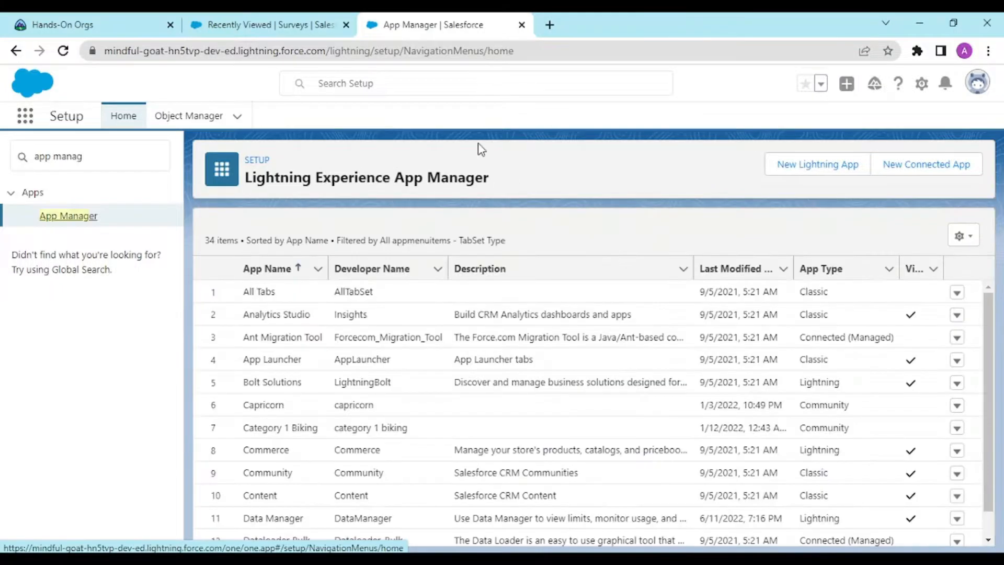
pyautogui.moveTo(817, 164)
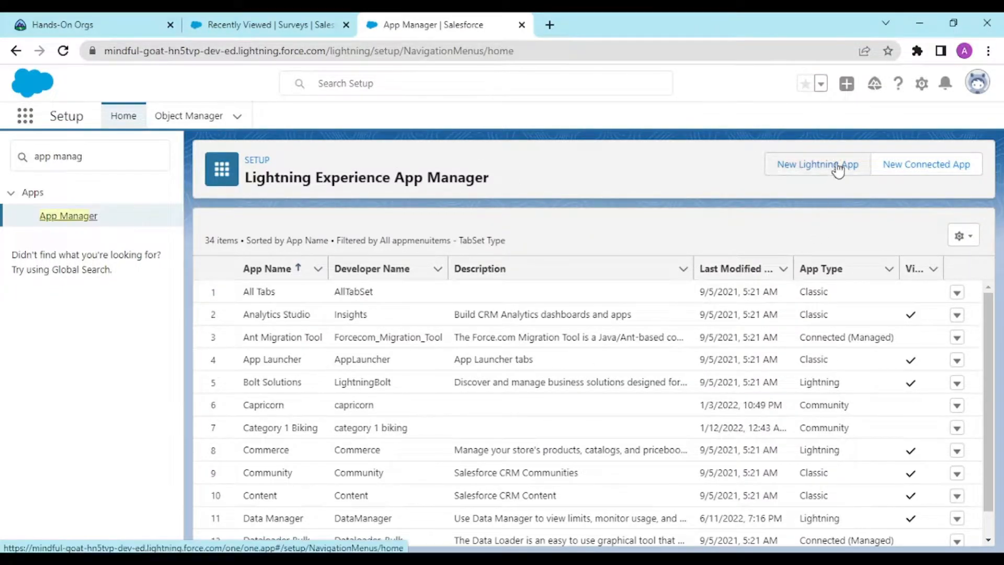
# Step: Start a new Lightning app named 'Dummy', keeping the default #0070D2 colour
pyautogui.click(817, 164)
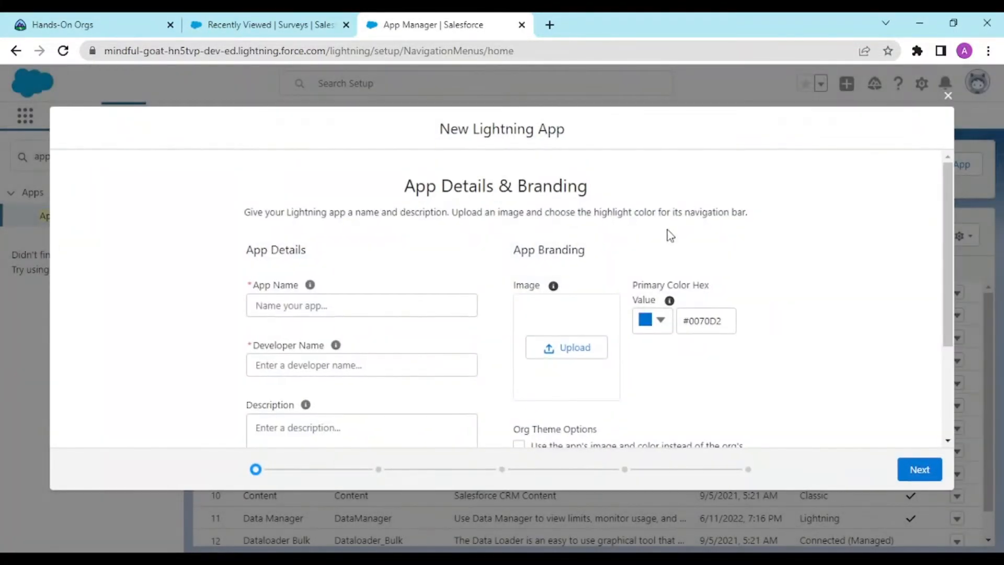
pyautogui.click(361, 305)
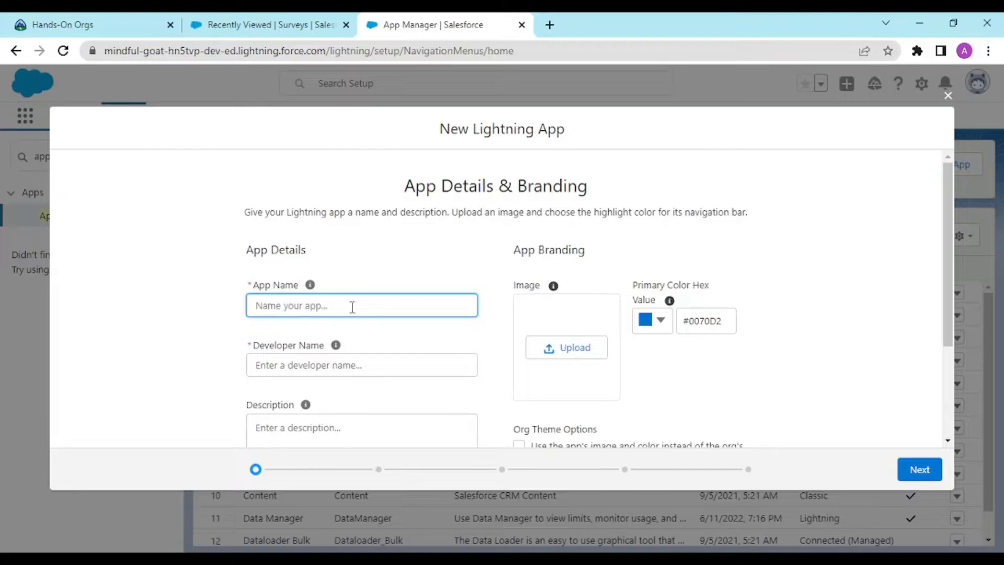
pyautogui.write('Dummy')
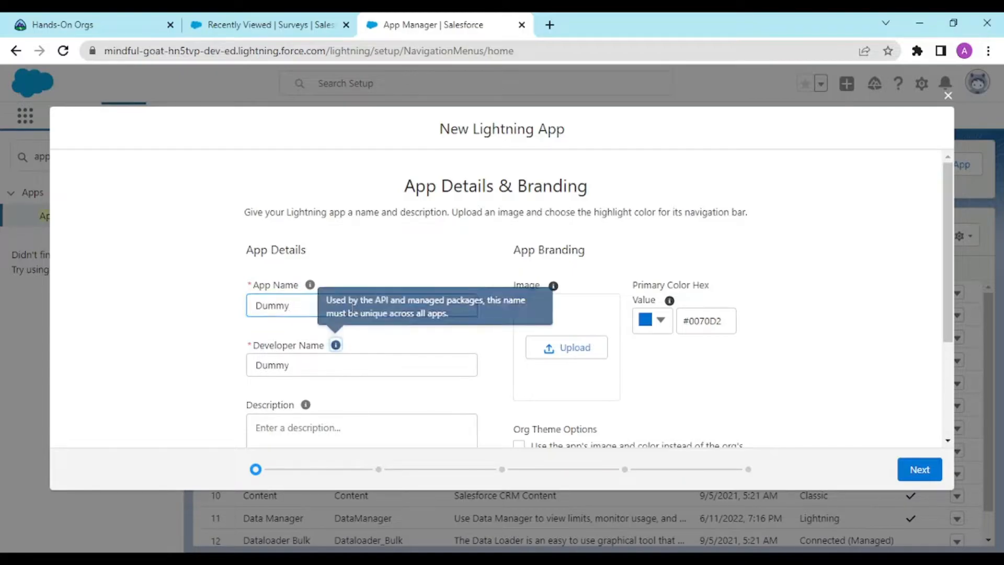
pyautogui.moveTo(756, 374)
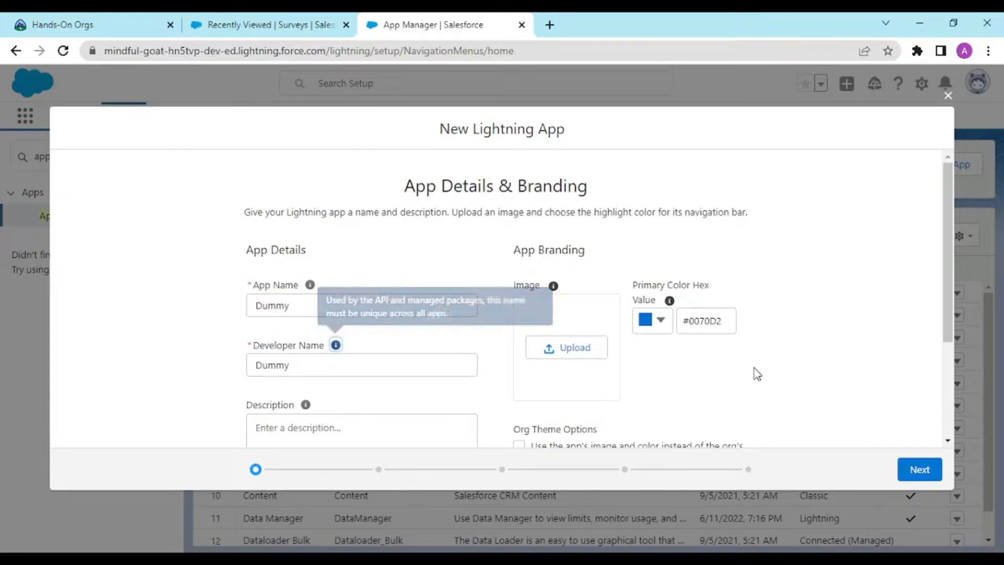
pyautogui.scroll(-3)
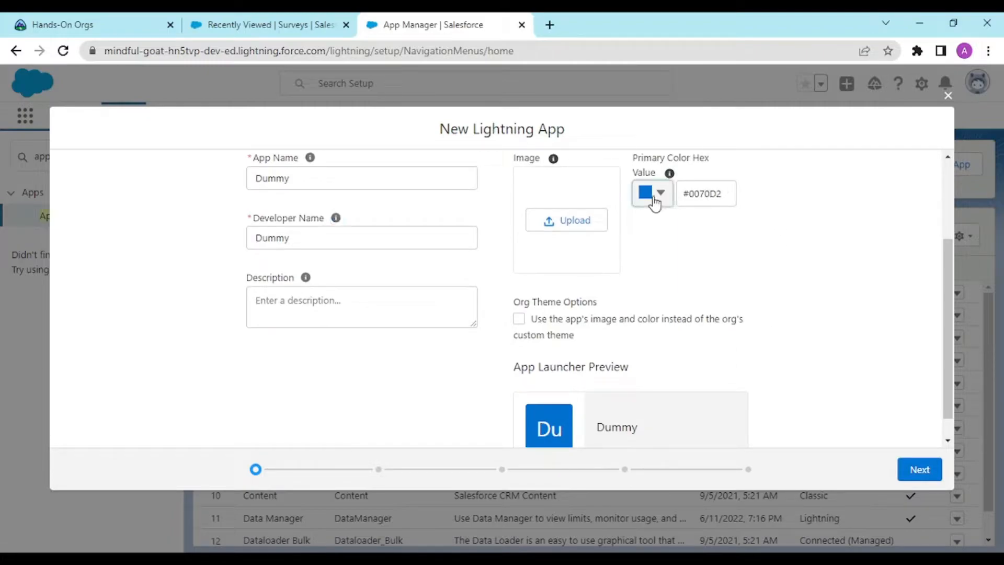
pyautogui.click(660, 193)
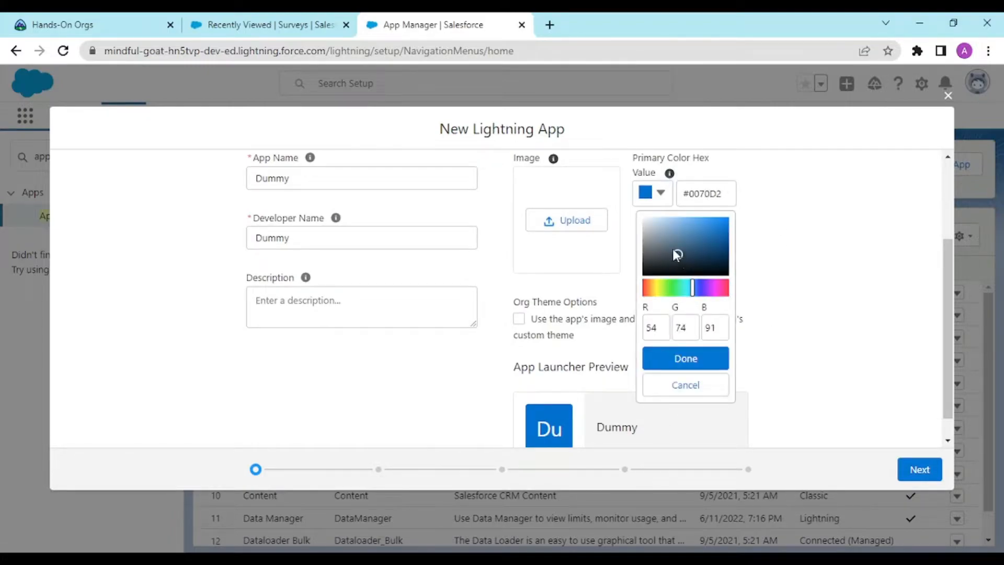
pyautogui.click(684, 358)
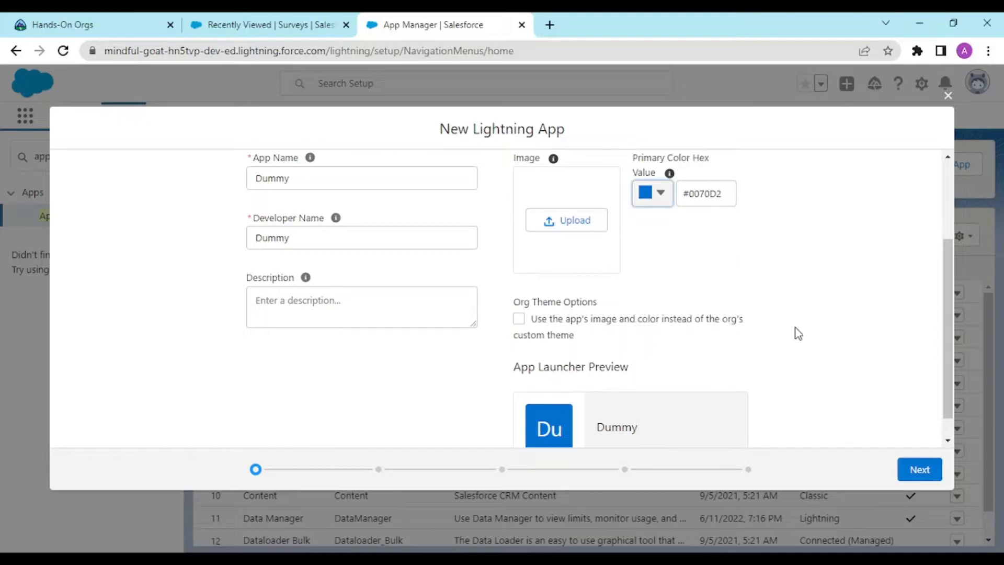
pyautogui.scroll(-3)
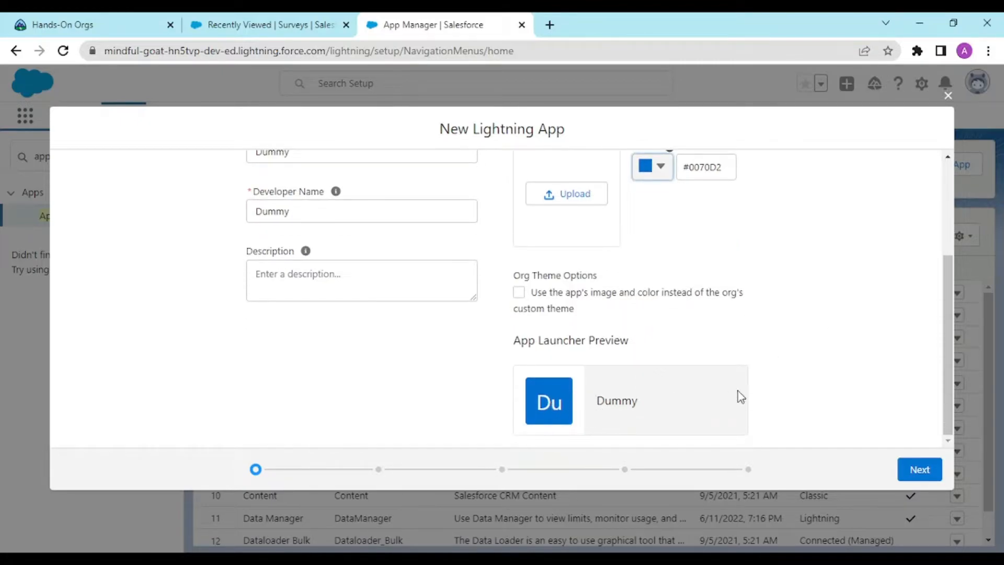
# Step: Advance past App Details and App Options, keeping standard navigation and desktop-and-phone defaults
pyautogui.click(919, 468)
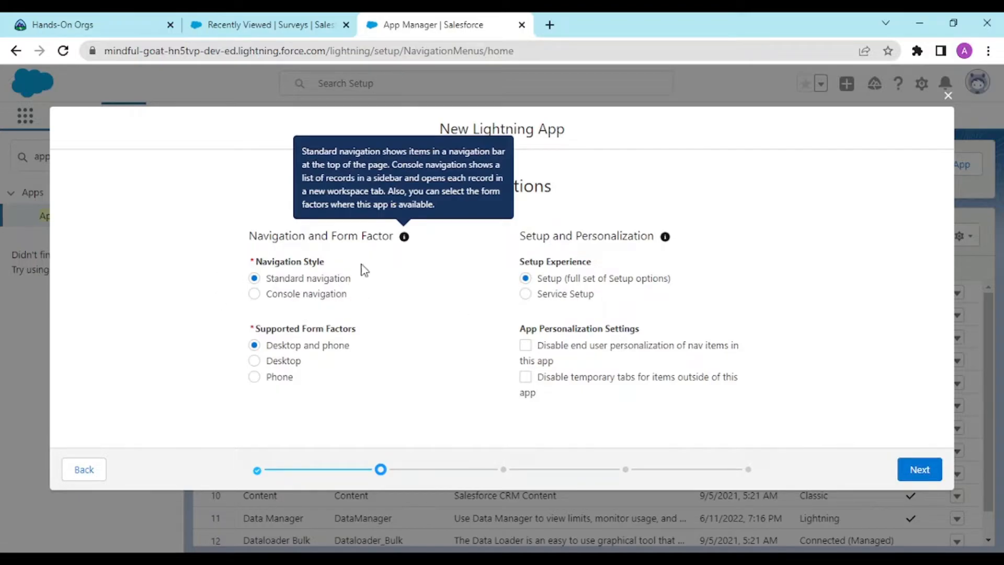
pyautogui.moveTo(572, 365)
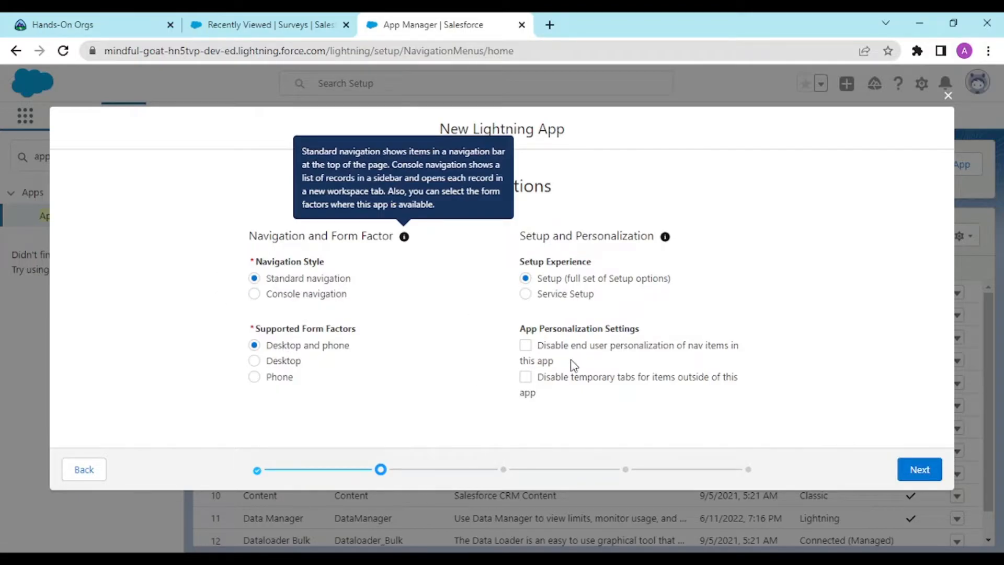
pyautogui.moveTo(845, 396)
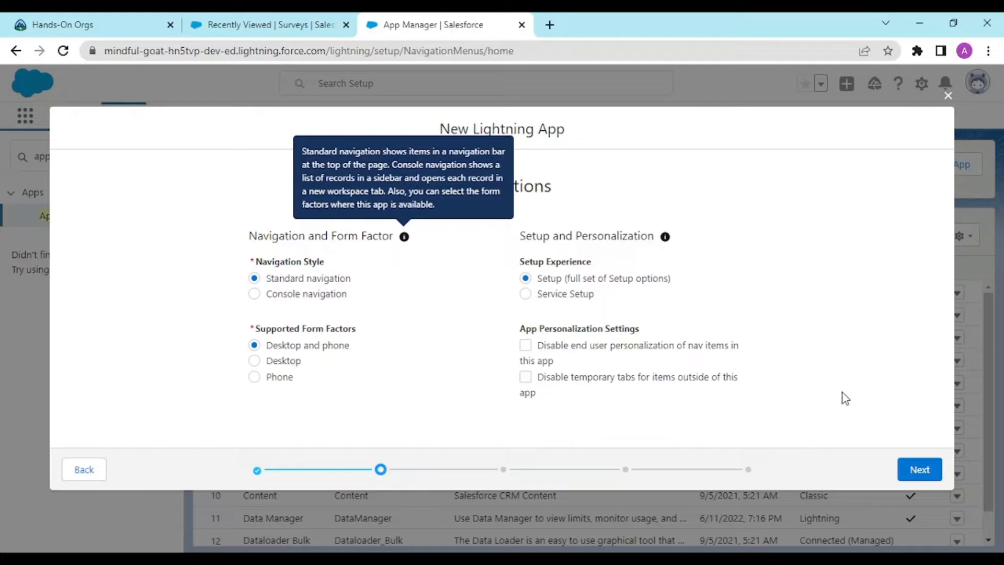
pyautogui.click(919, 470)
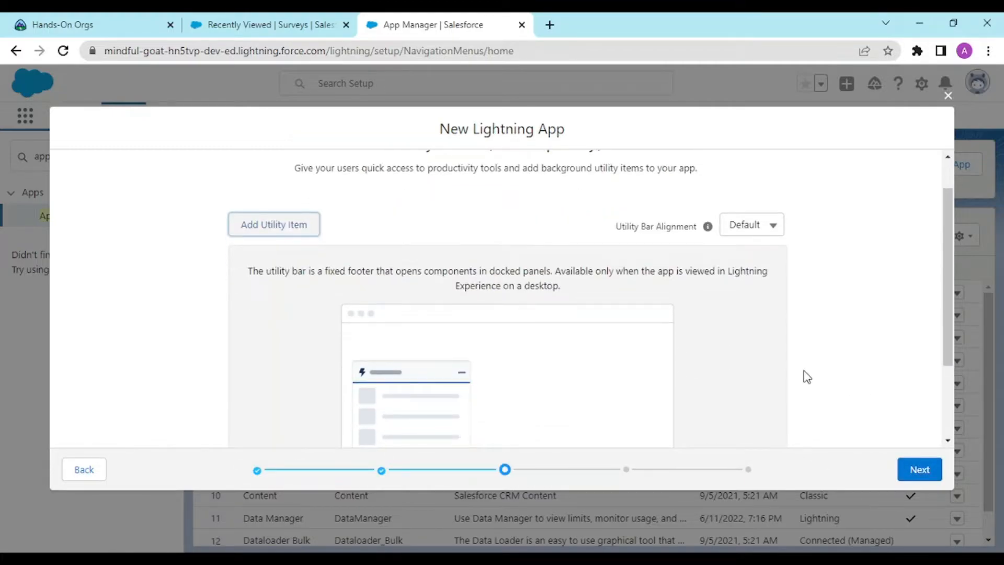
# Step: Skip the Utility Items page without adding any, reaching Navigation Items
pyautogui.scroll(-3)
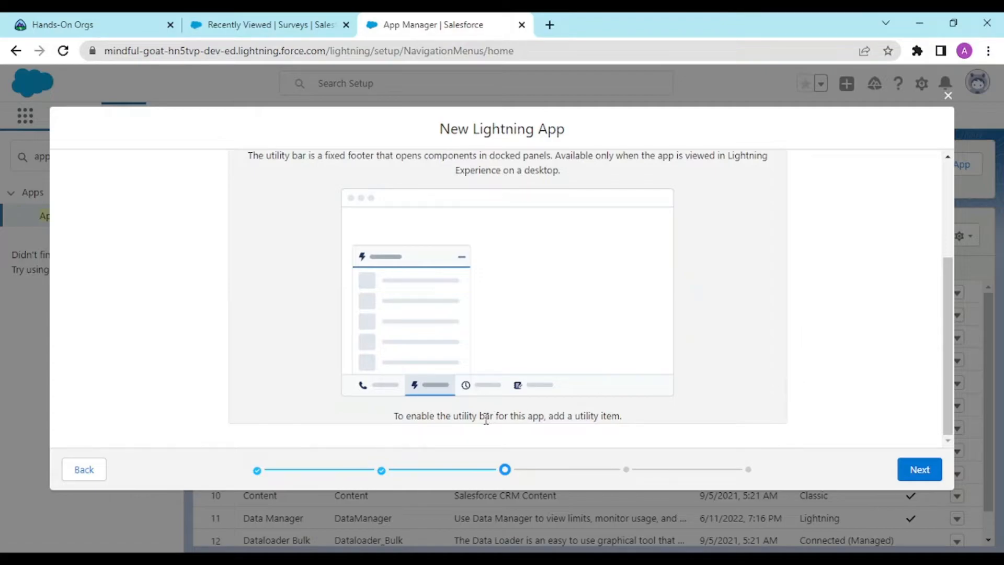
pyautogui.scroll(3)
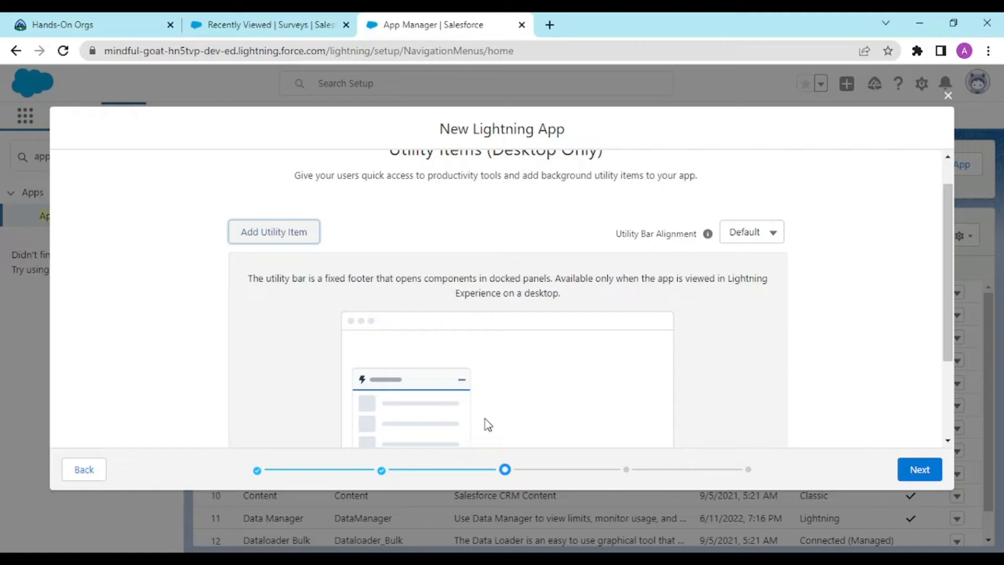
pyautogui.scroll(-3)
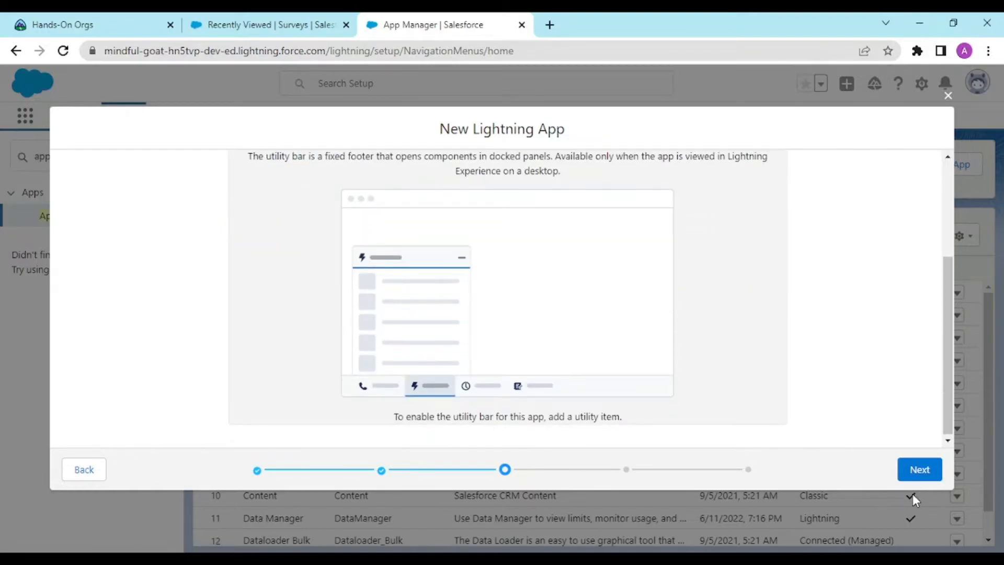
pyautogui.click(918, 469)
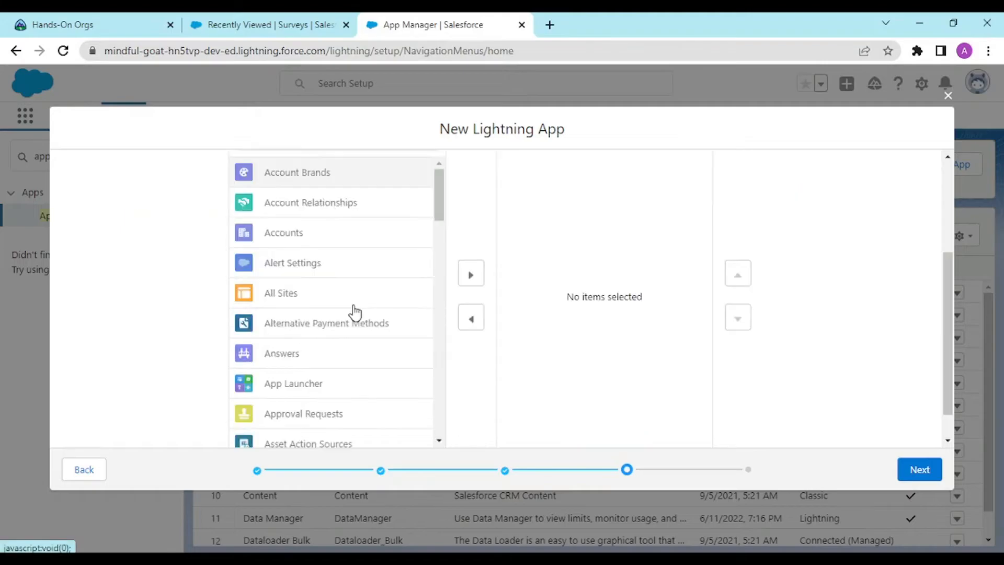
pyautogui.moveTo(363, 298)
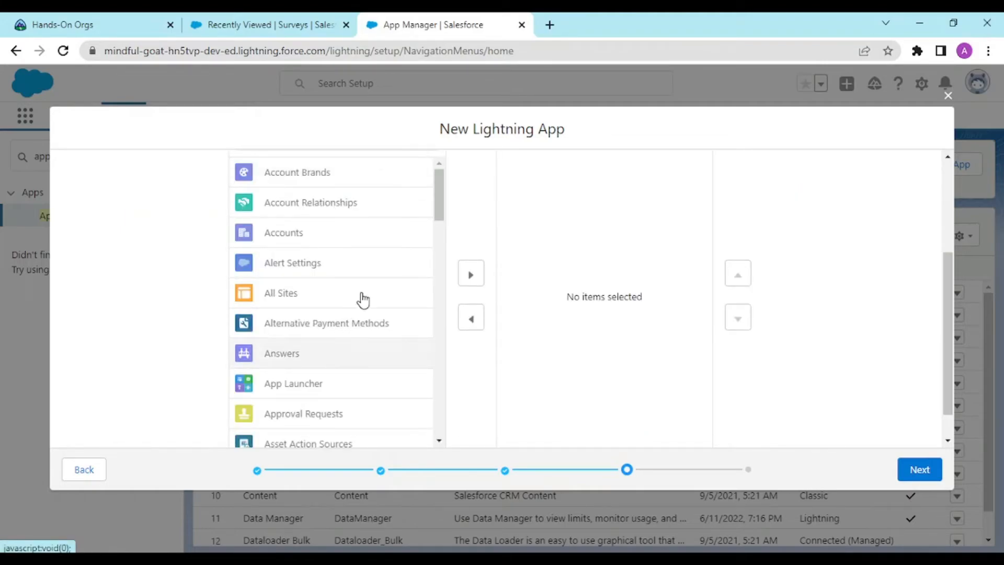
pyautogui.moveTo(735, 365)
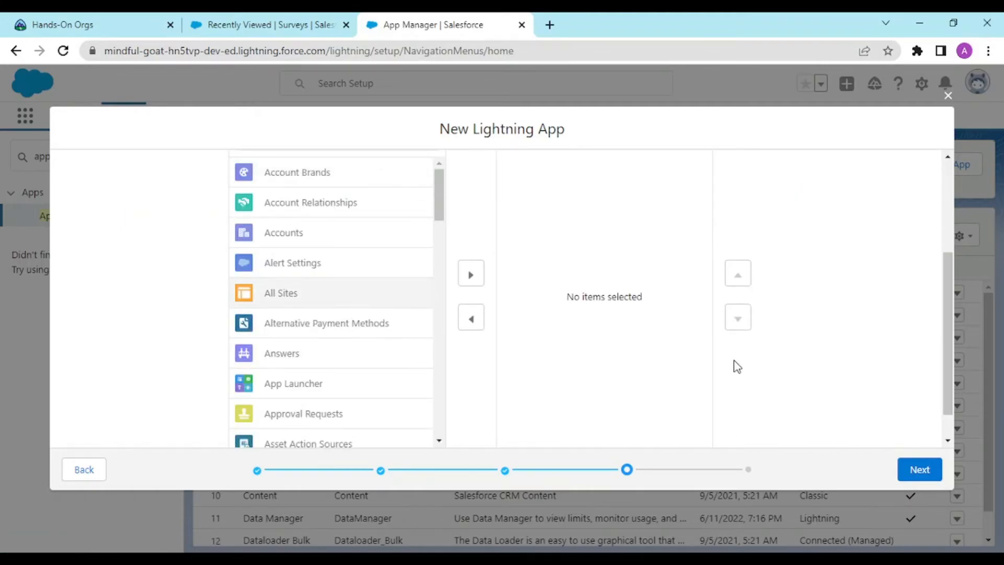
pyautogui.scroll(3)
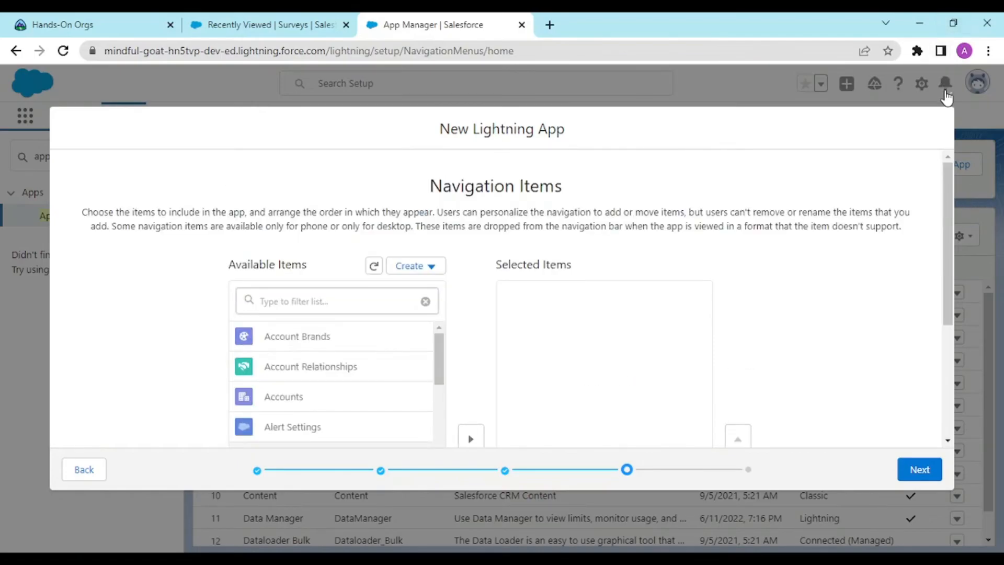
pyautogui.moveTo(946, 83)
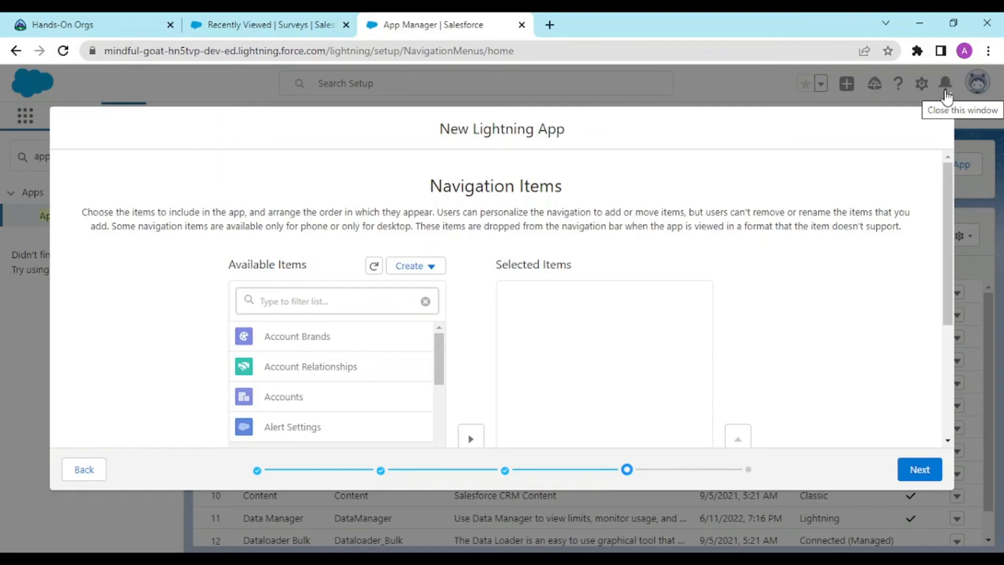
pyautogui.moveTo(946, 93)
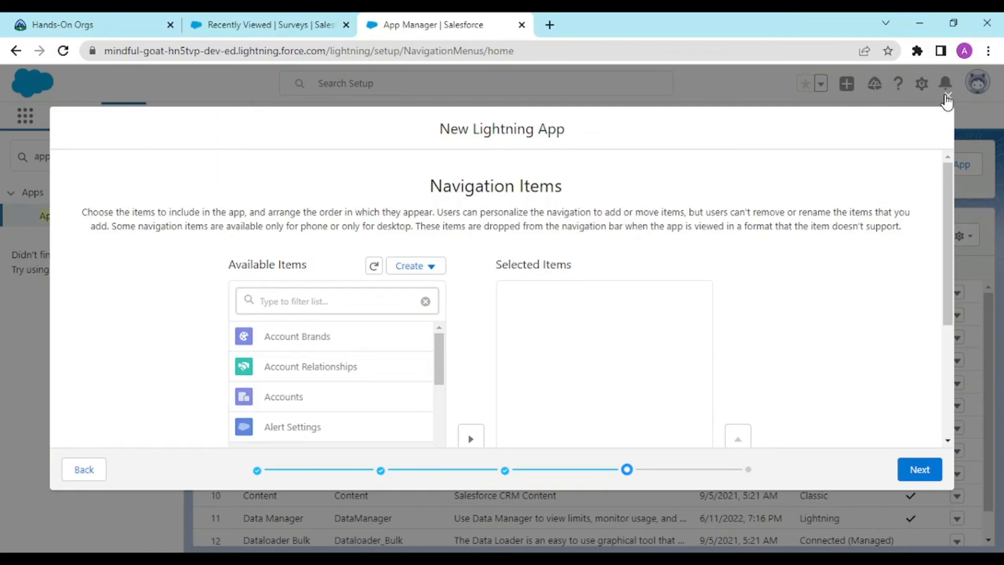
pyautogui.moveTo(946, 83)
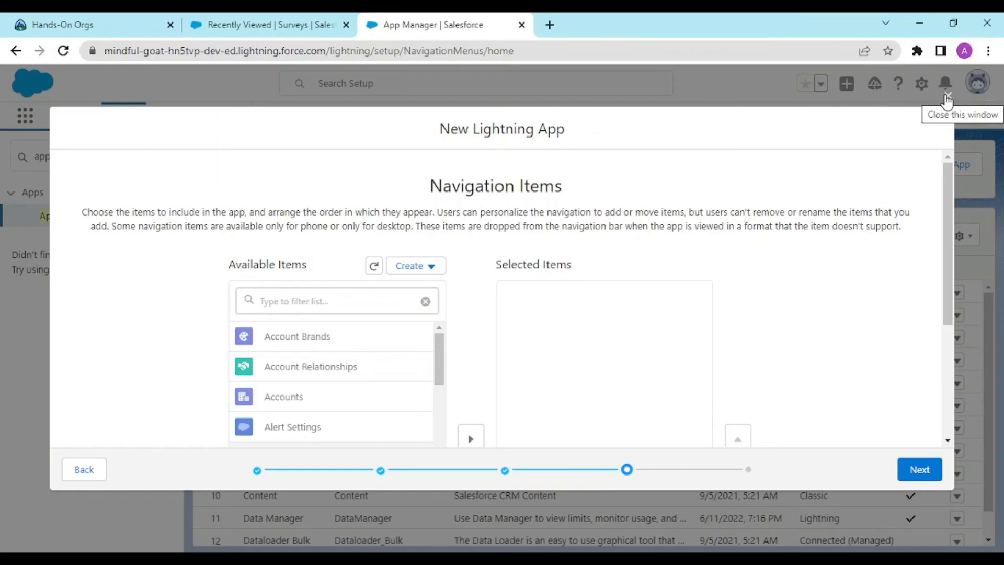